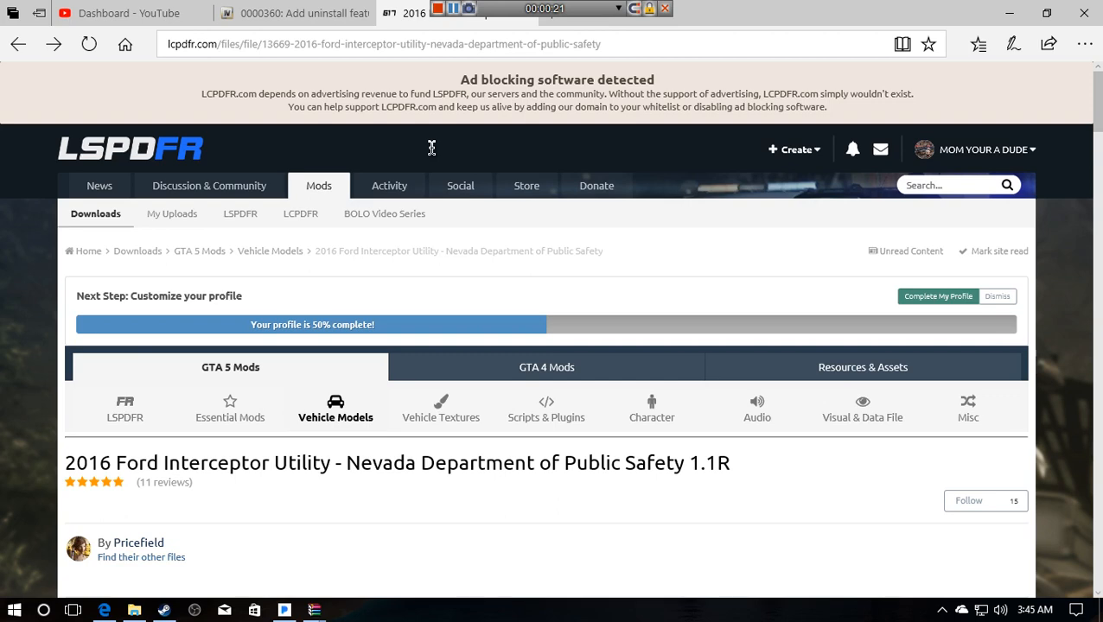
- Close the enlarged Nevada Interceptor gallery image on the LCPDFR mod page
scroll(down, 3)
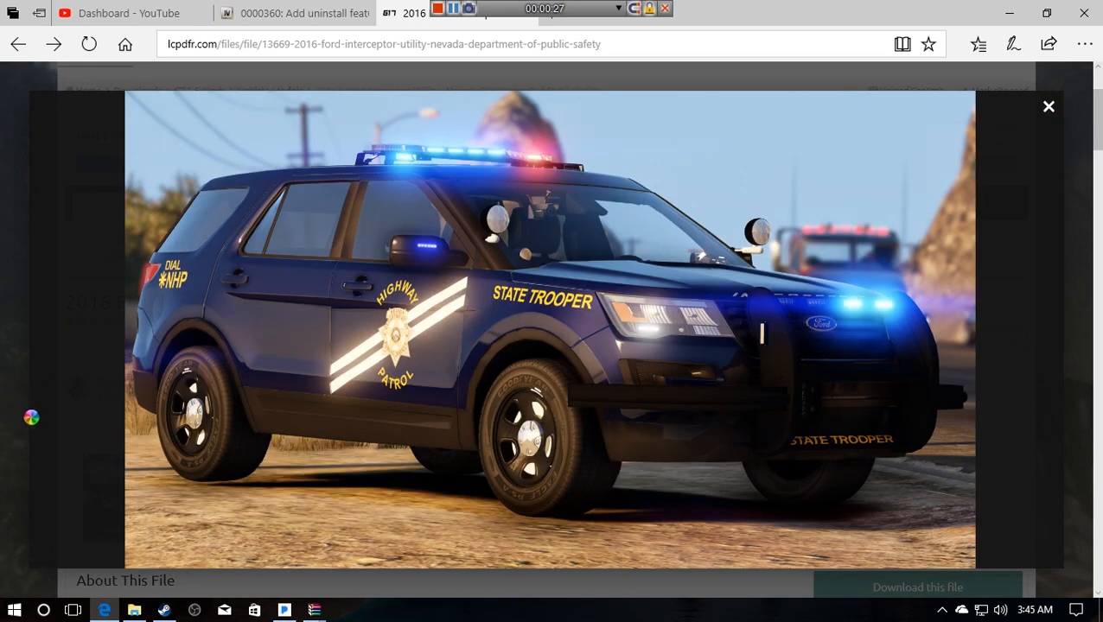
click(1049, 106)
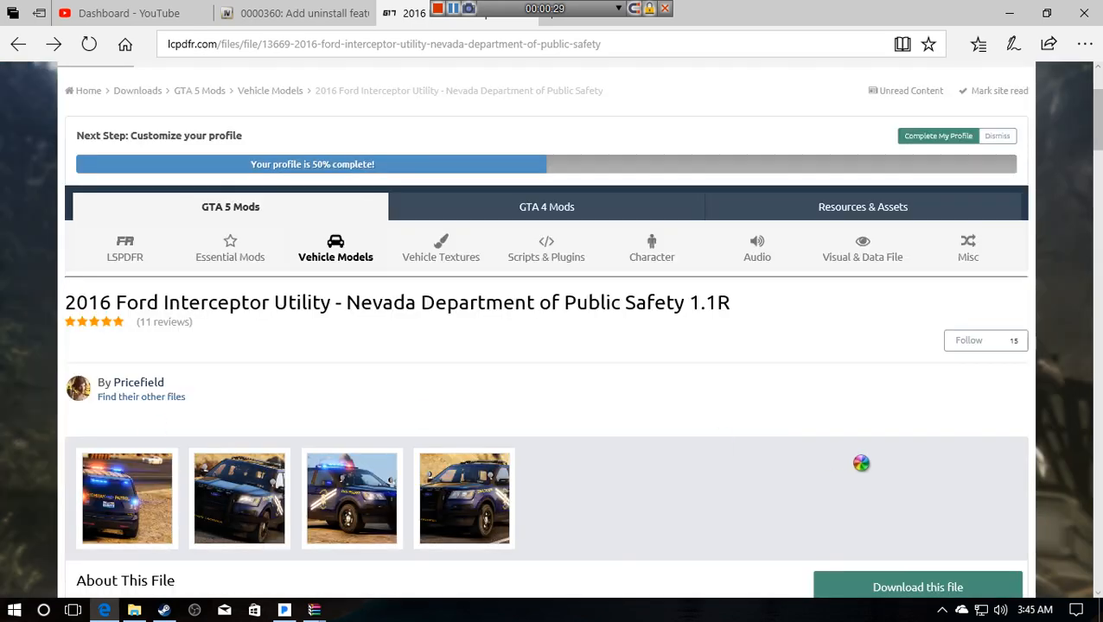
scroll(down, 3)
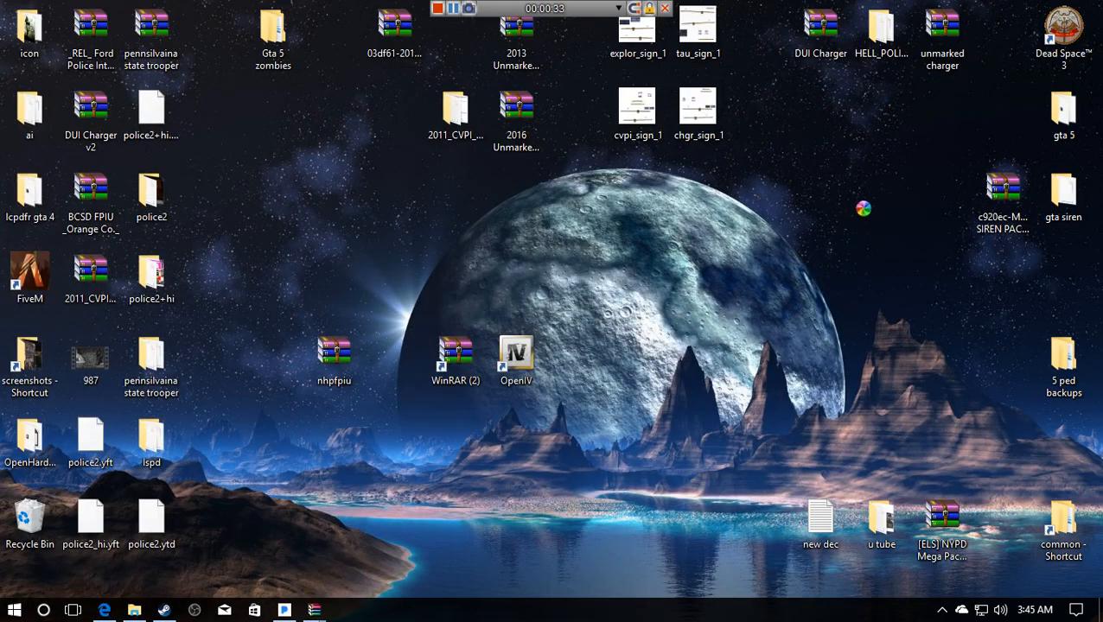
click(333, 354)
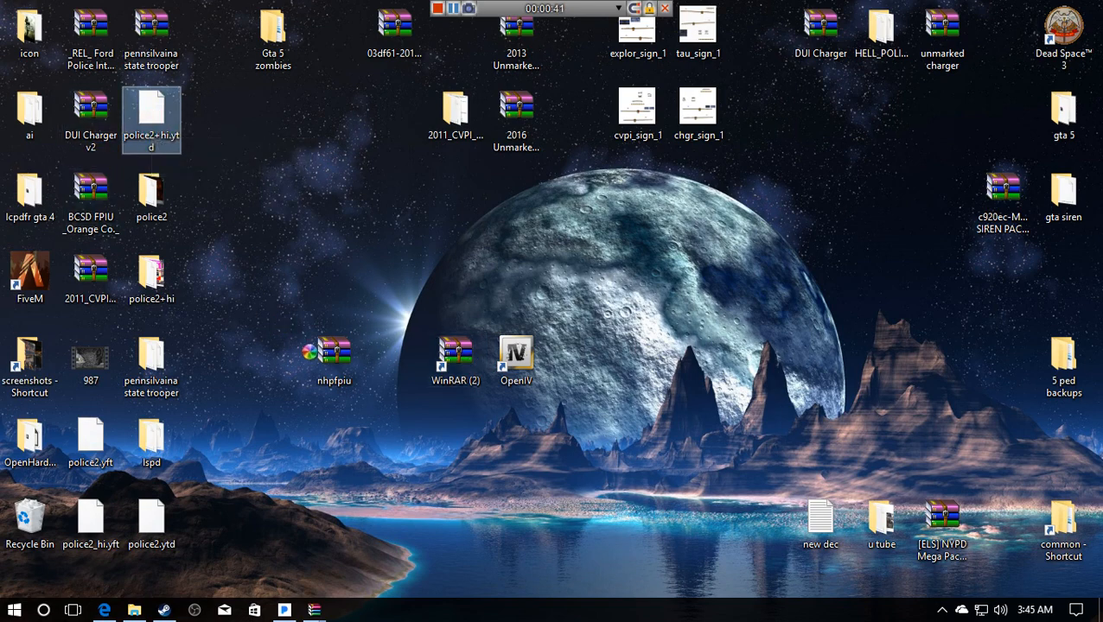
mouse_move(333, 355)
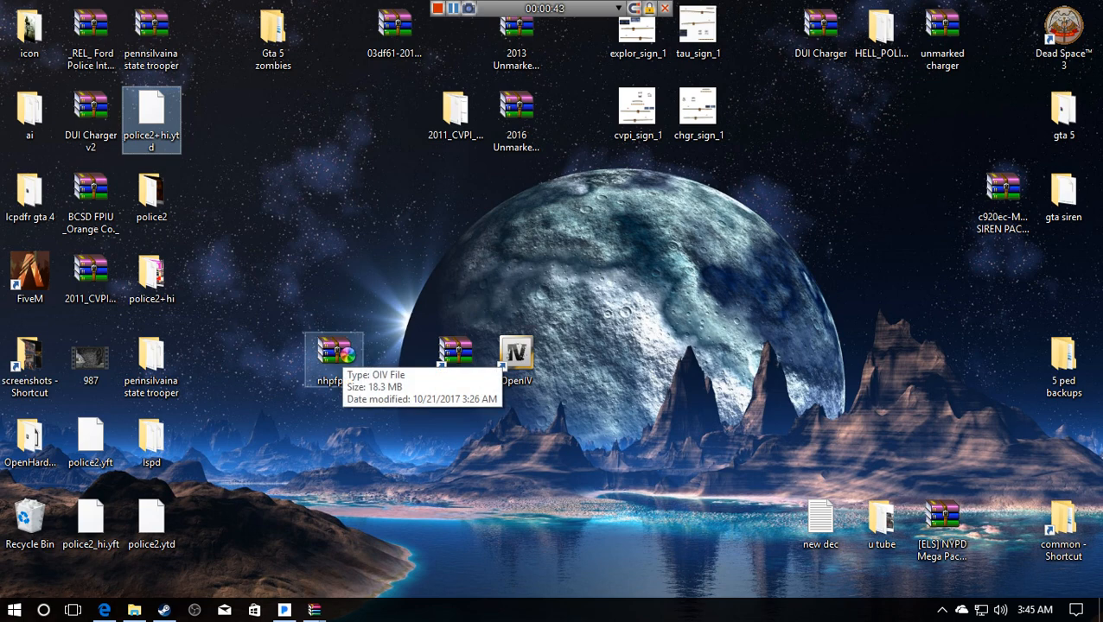
double_click(335, 351)
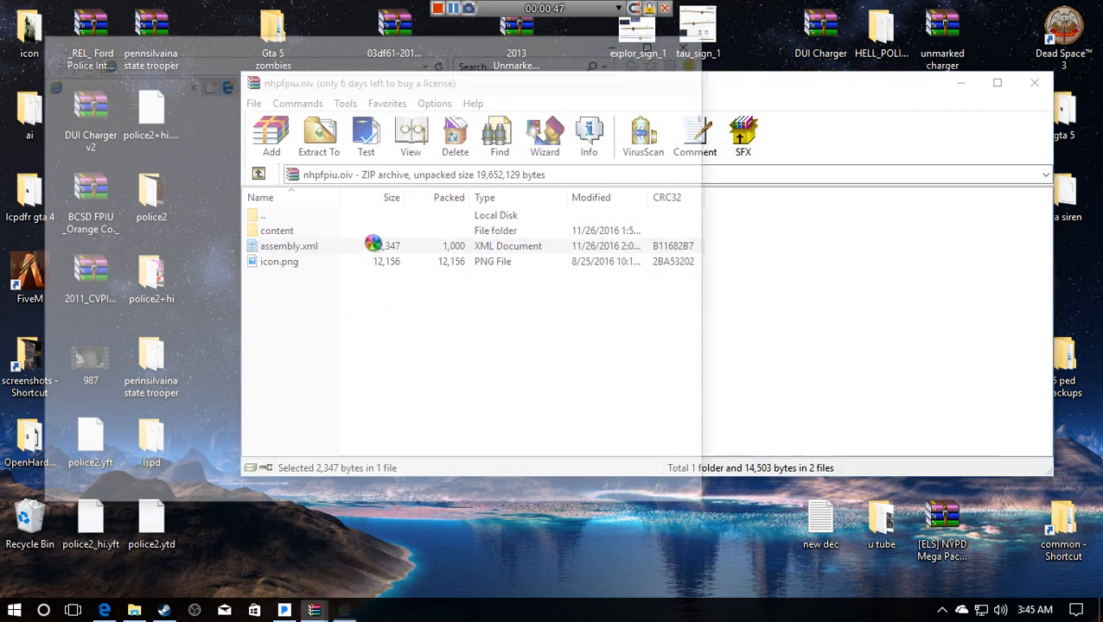
click(288, 247)
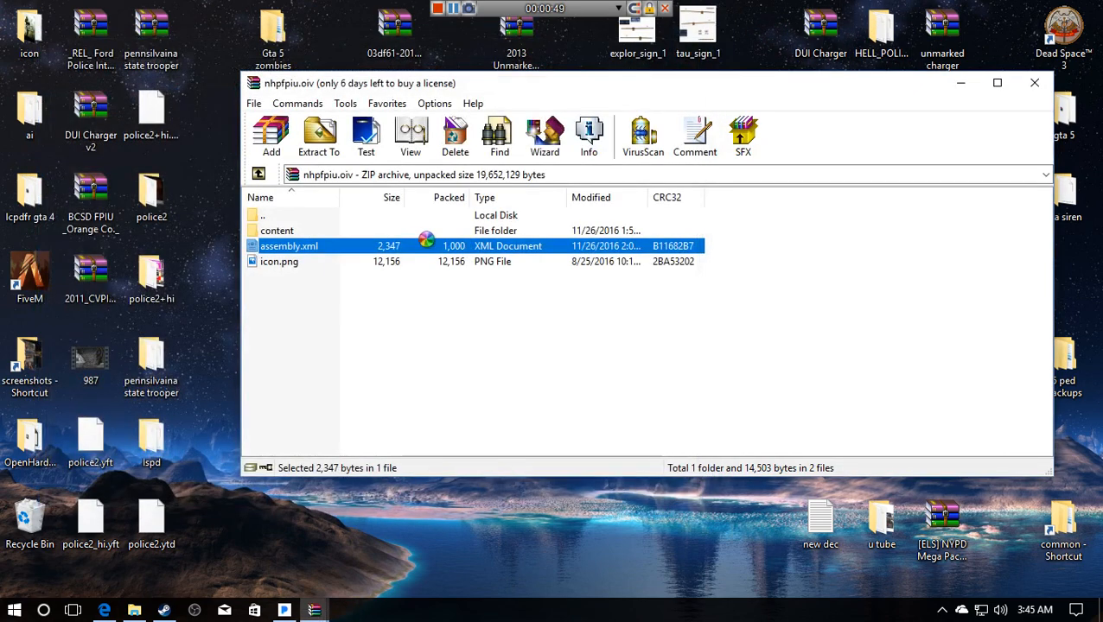
double_click(277, 230)
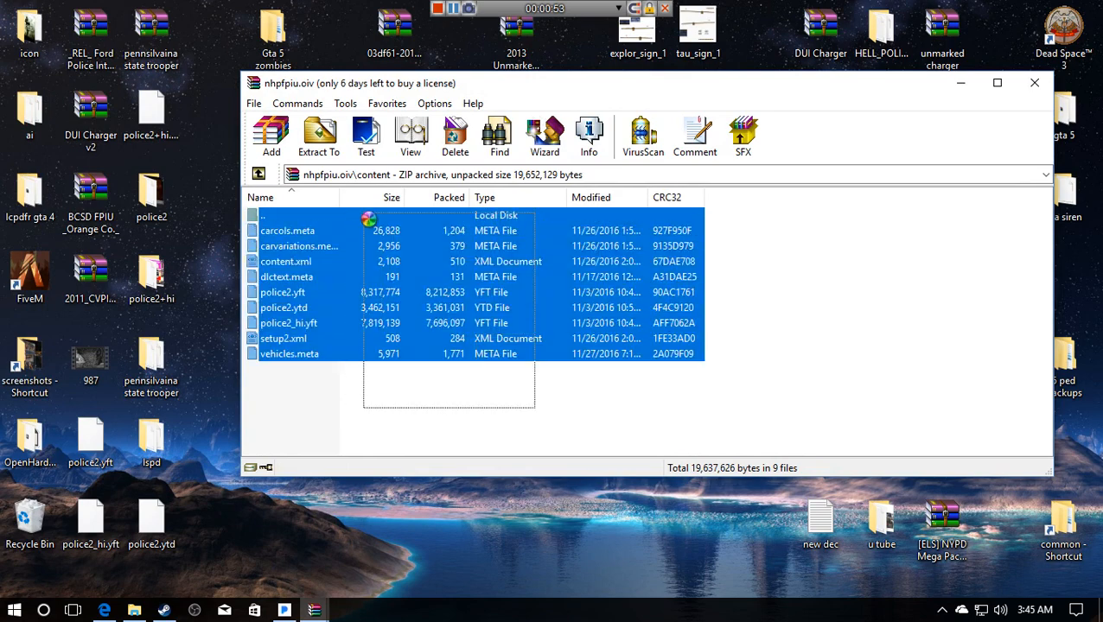
click(1034, 83)
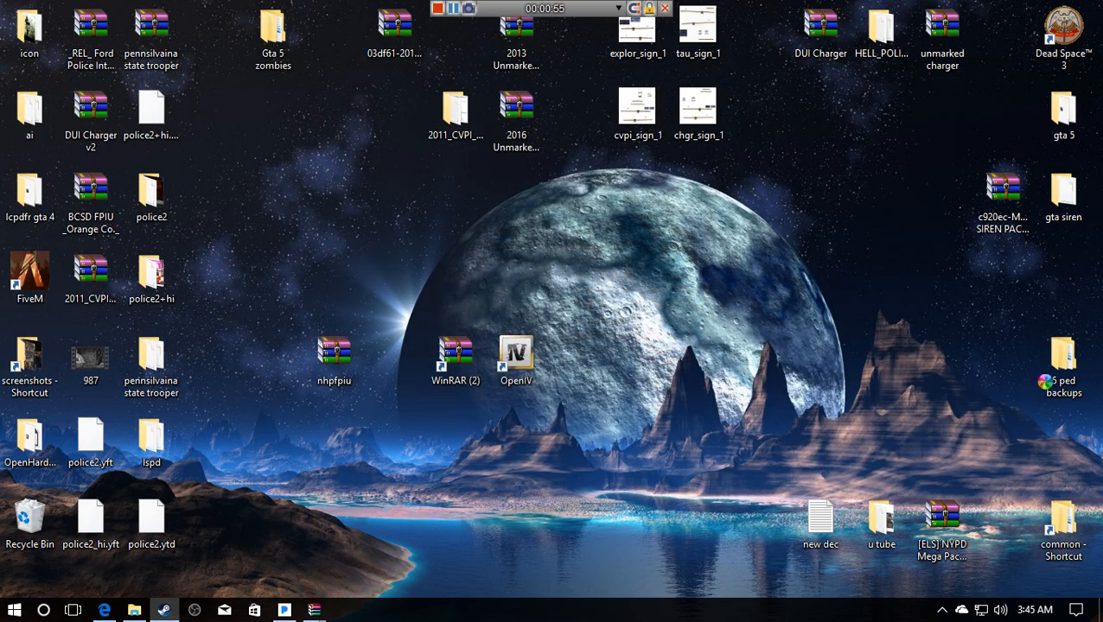
mouse_move(516, 353)
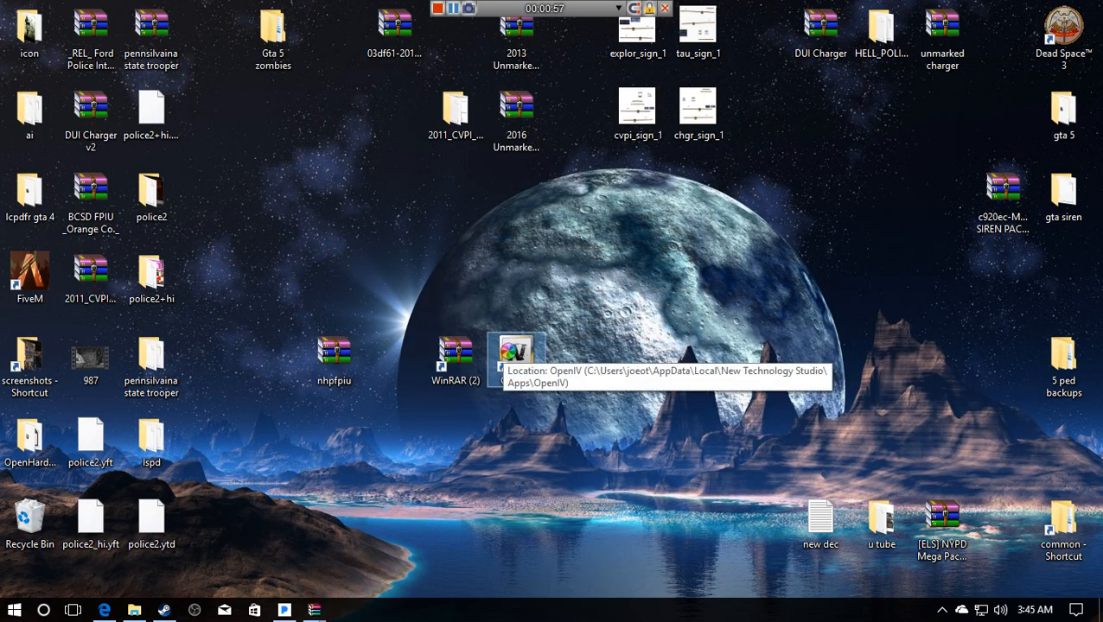
- Launch OpenIV, open mods\update\x64\dlcpacks\patchday16ng\levels\gta5\vehicles.rpf, and enable Edit mode
double_click(515, 354)
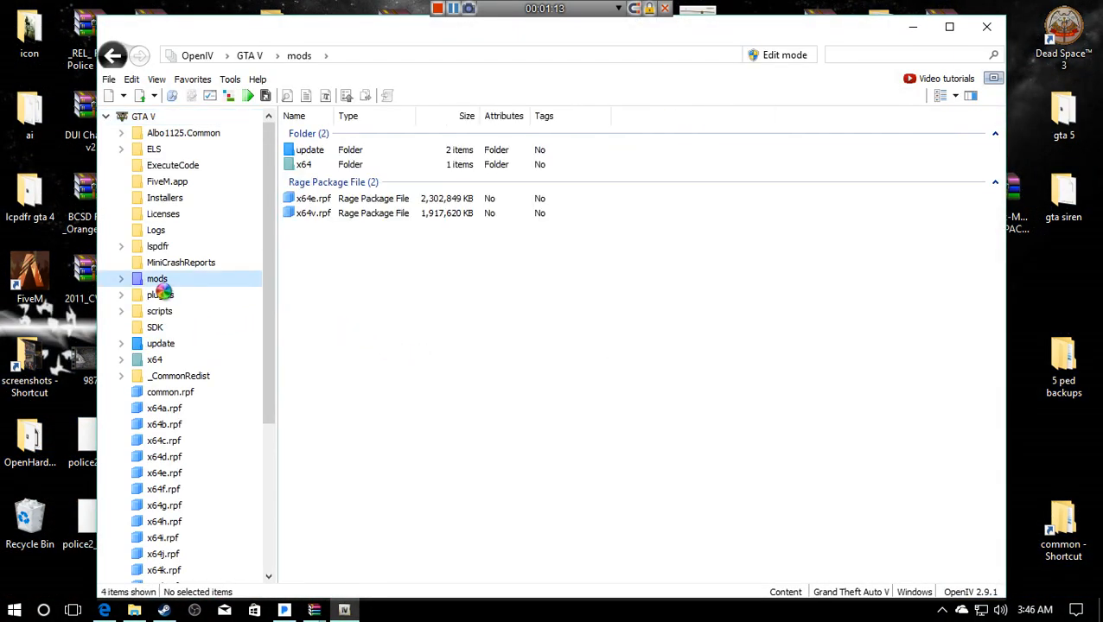
double_click(310, 150)
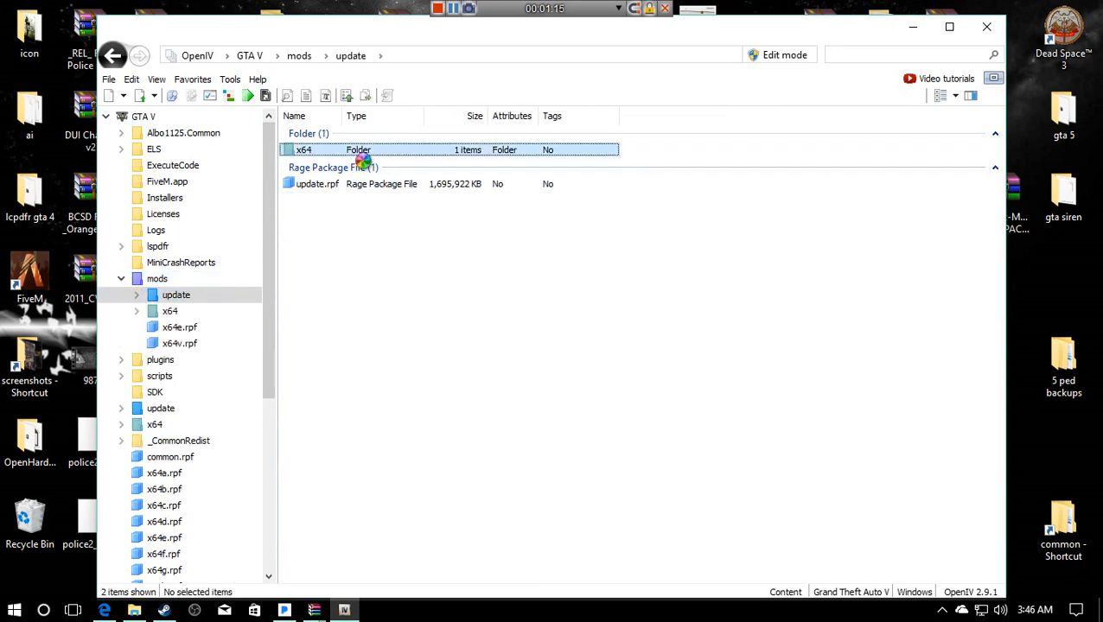
double_click(303, 149)
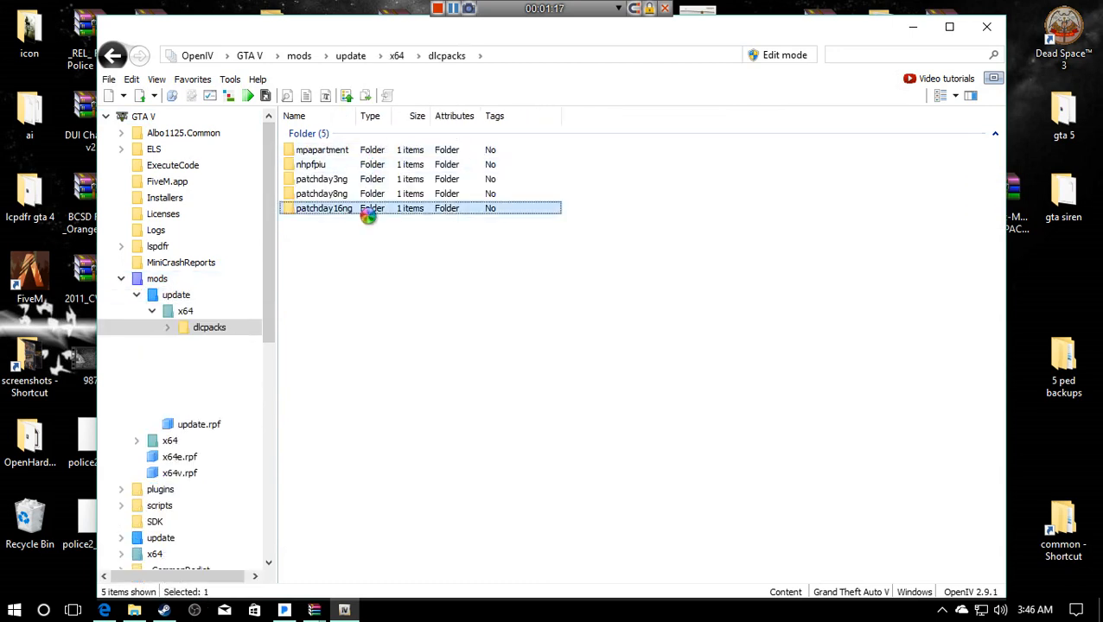
double_click(323, 207)
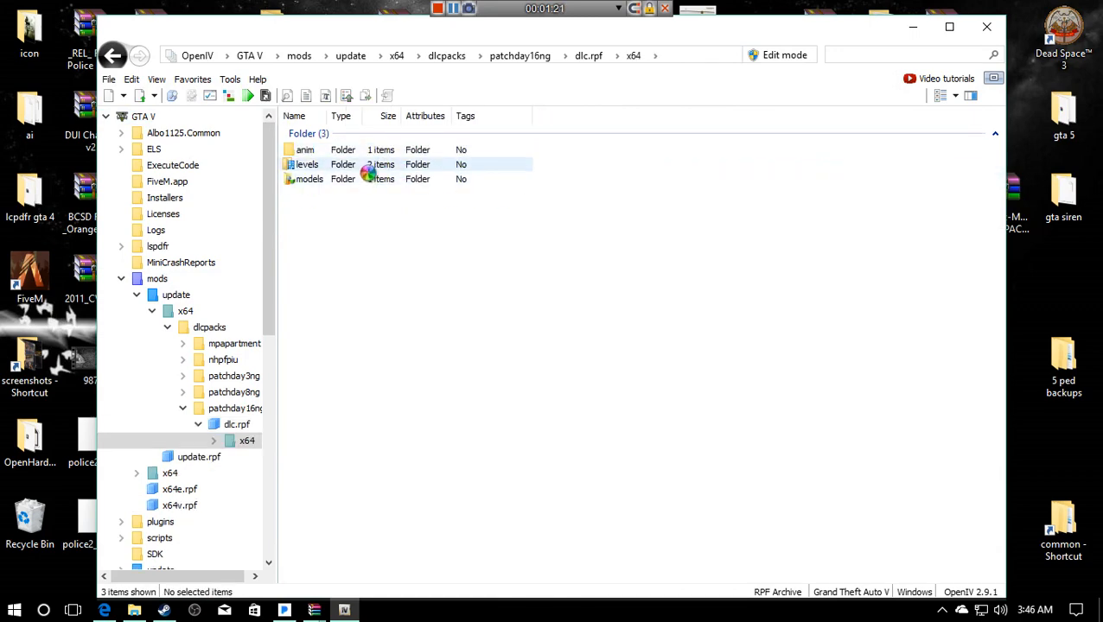
double_click(307, 164)
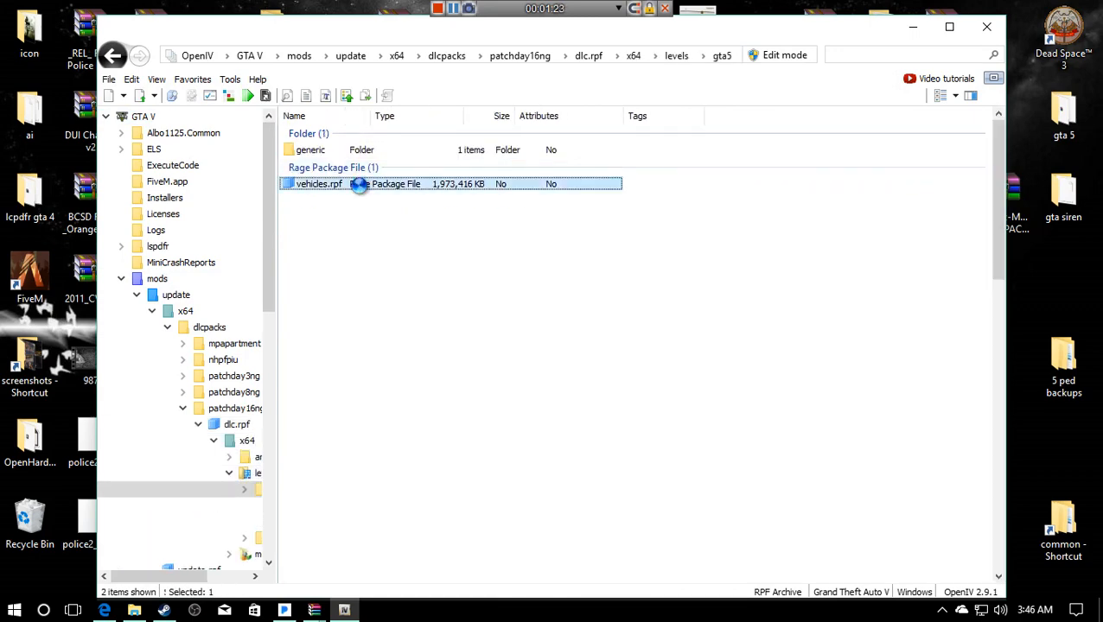
double_click(318, 183)
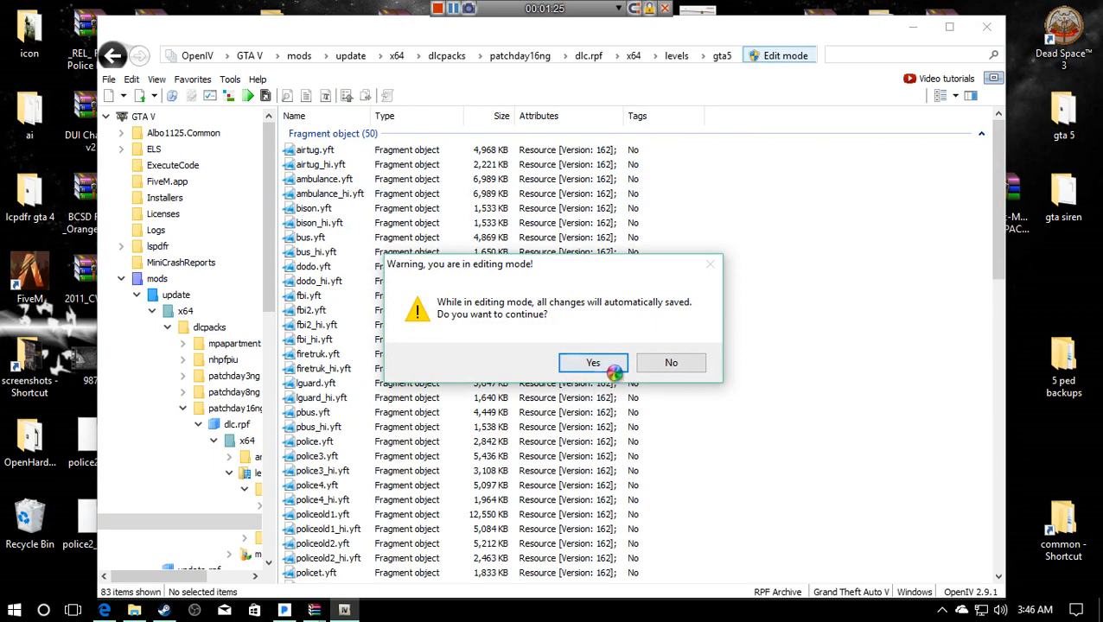
click(592, 362)
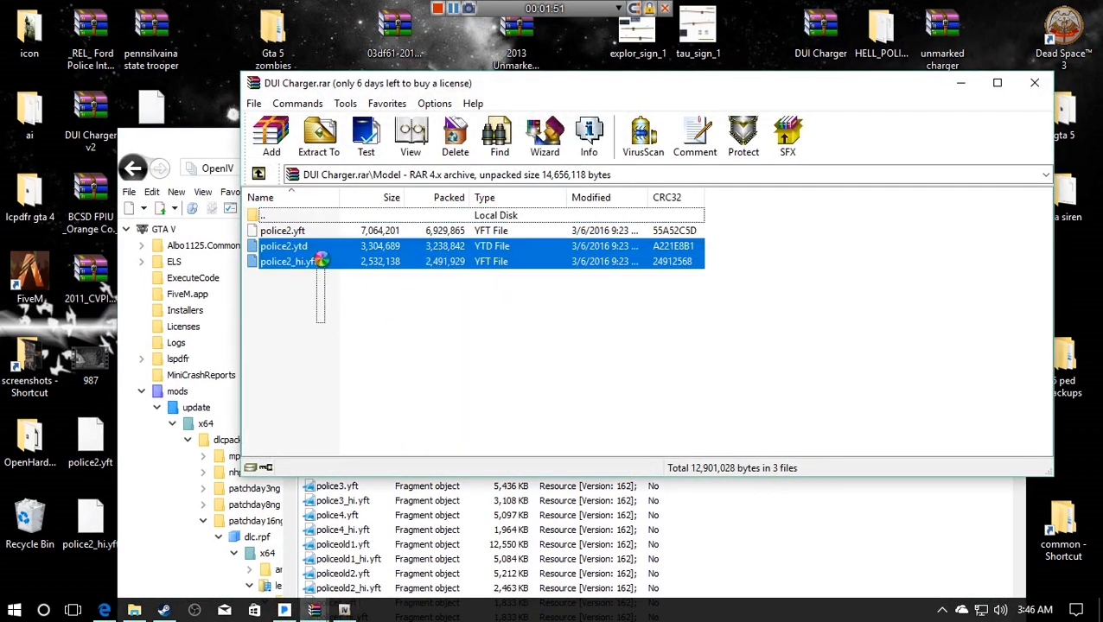
- Return to the vehicles.rpf listing and open the police.yft model
click(287, 261)
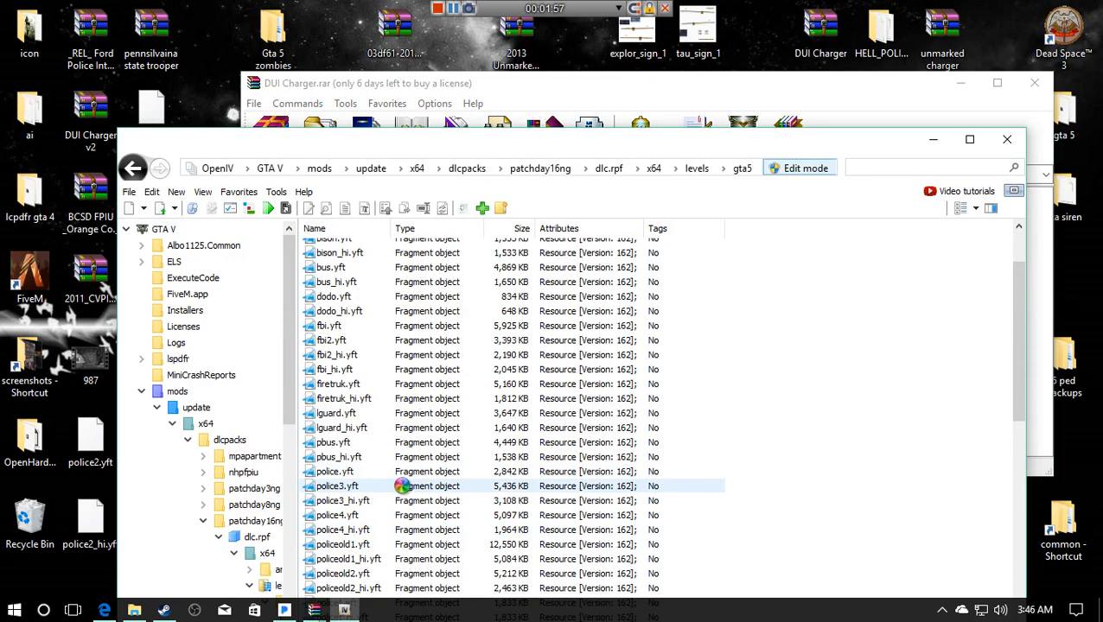
click(334, 471)
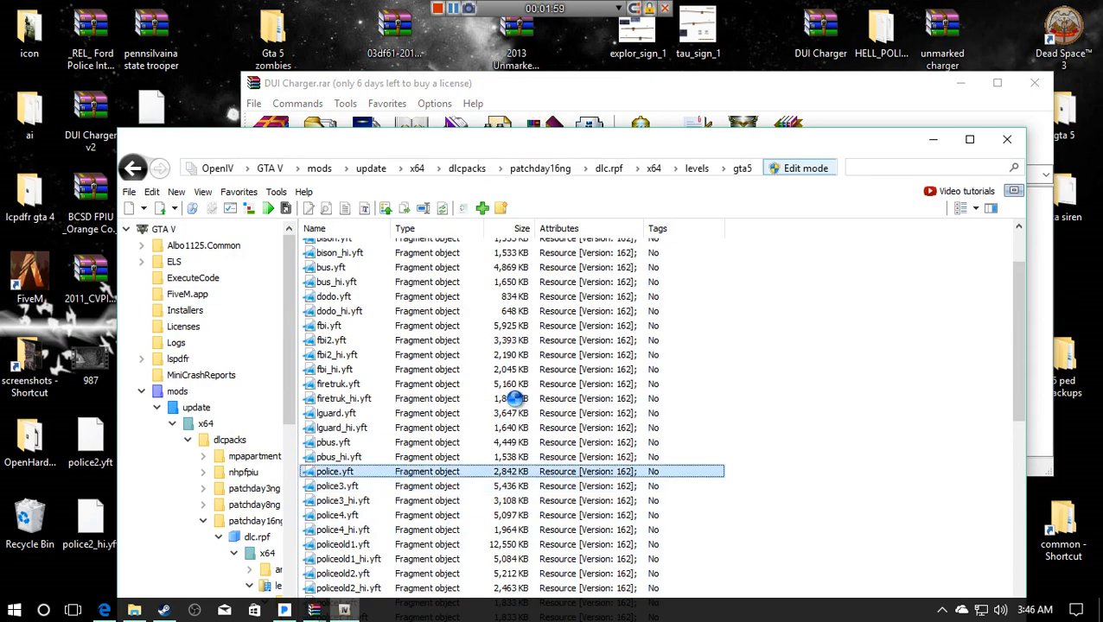
double_click(334, 471)
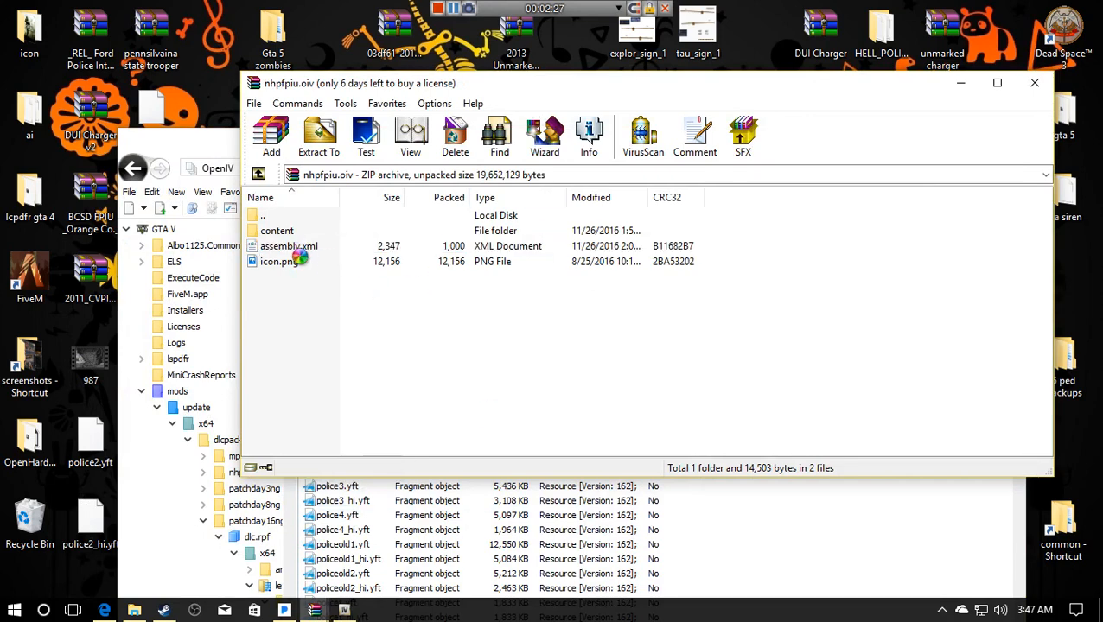
- Open nhpfpiu's assembly.xml full screen and scroll to its police2 content section
click(288, 247)
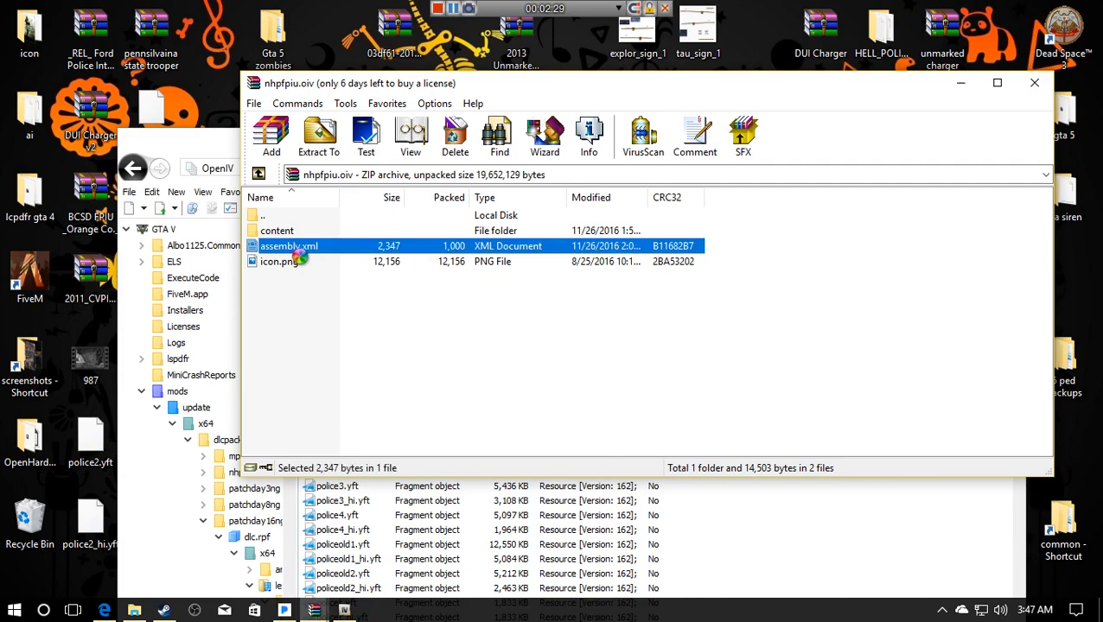
double_click(289, 246)
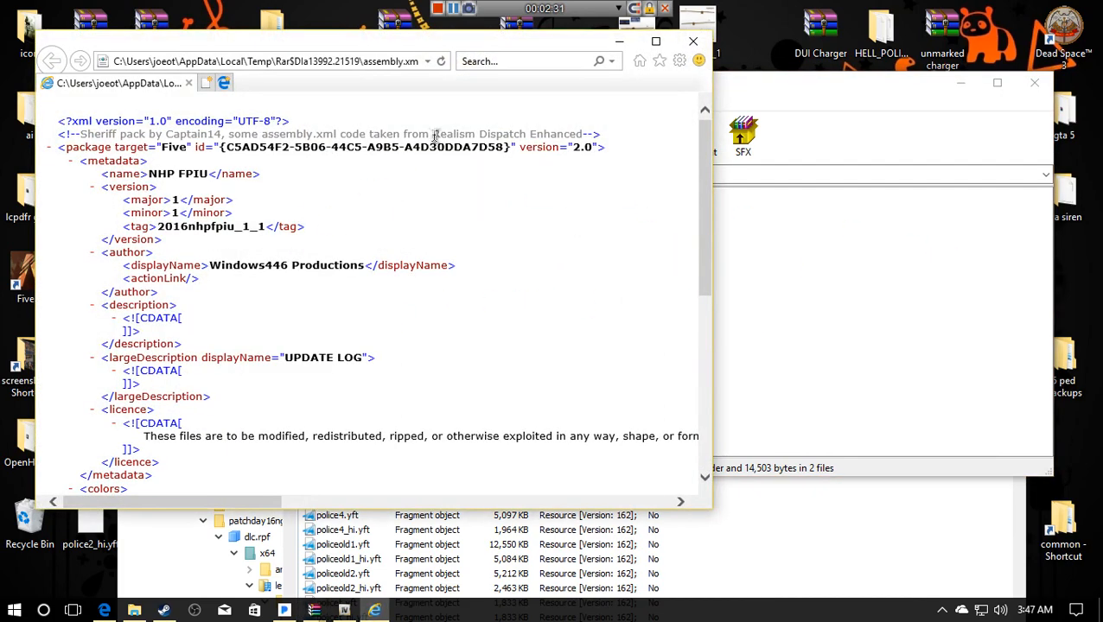
click(655, 41)
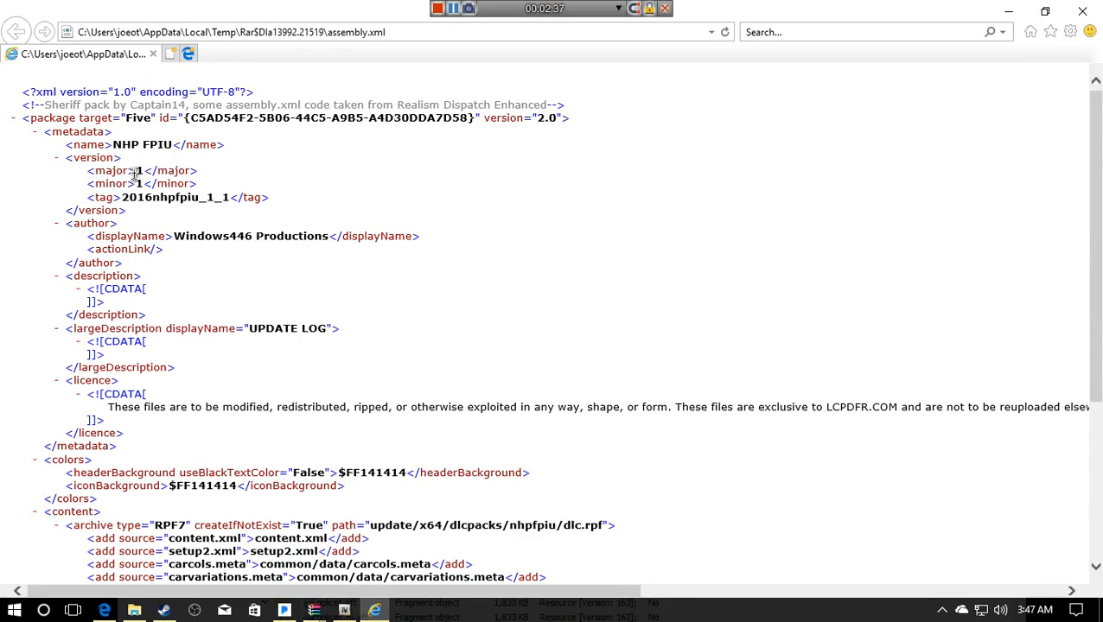
scroll(down, 3)
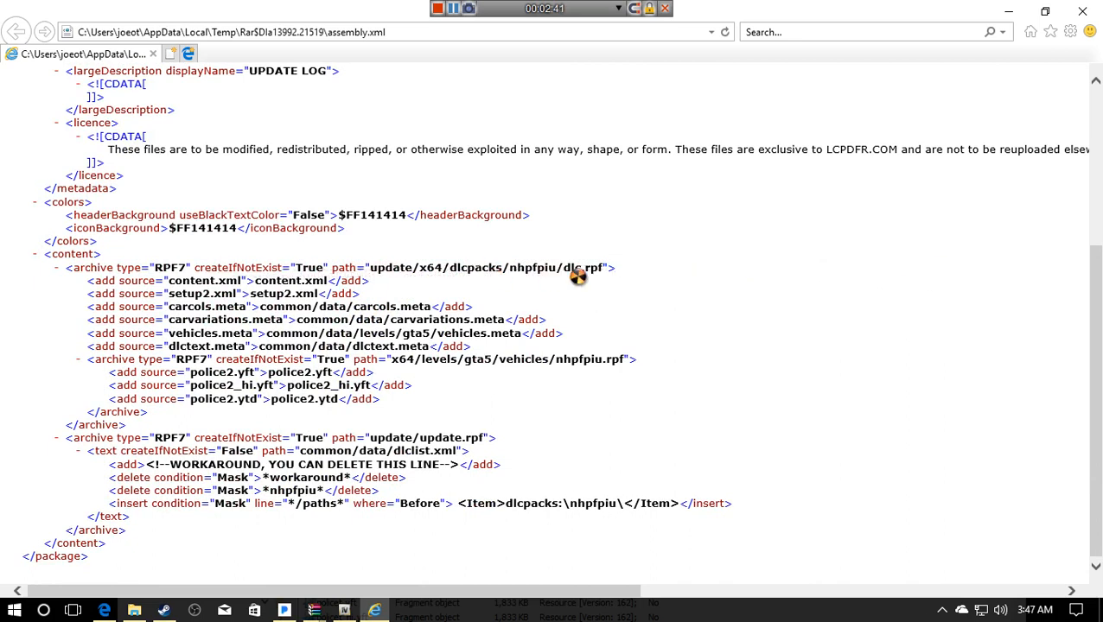
mouse_move(361, 300)
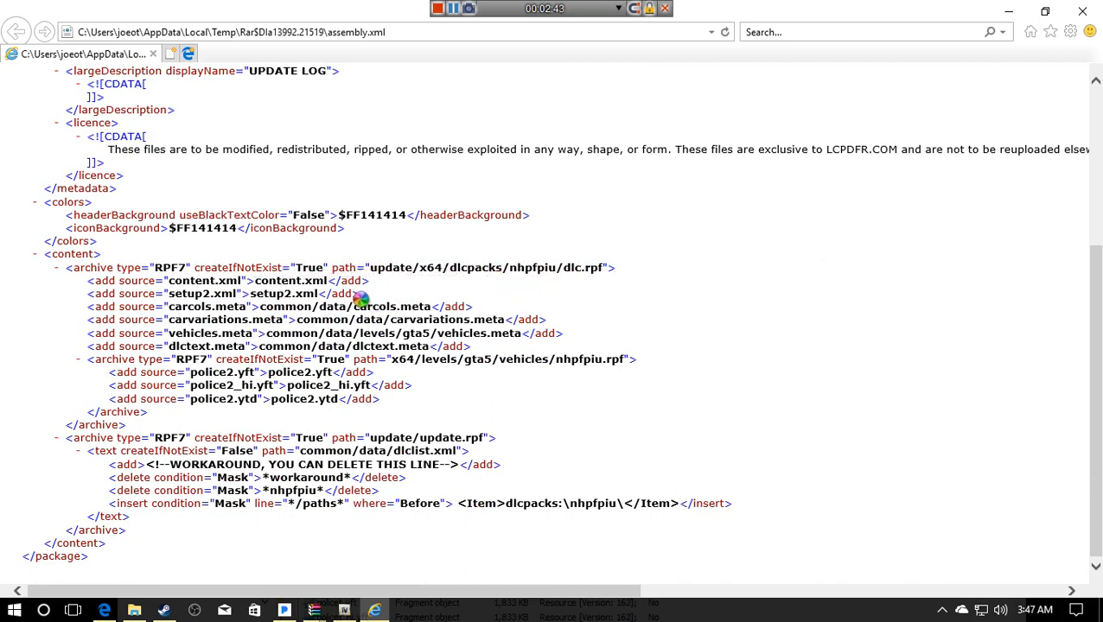
mouse_move(382, 285)
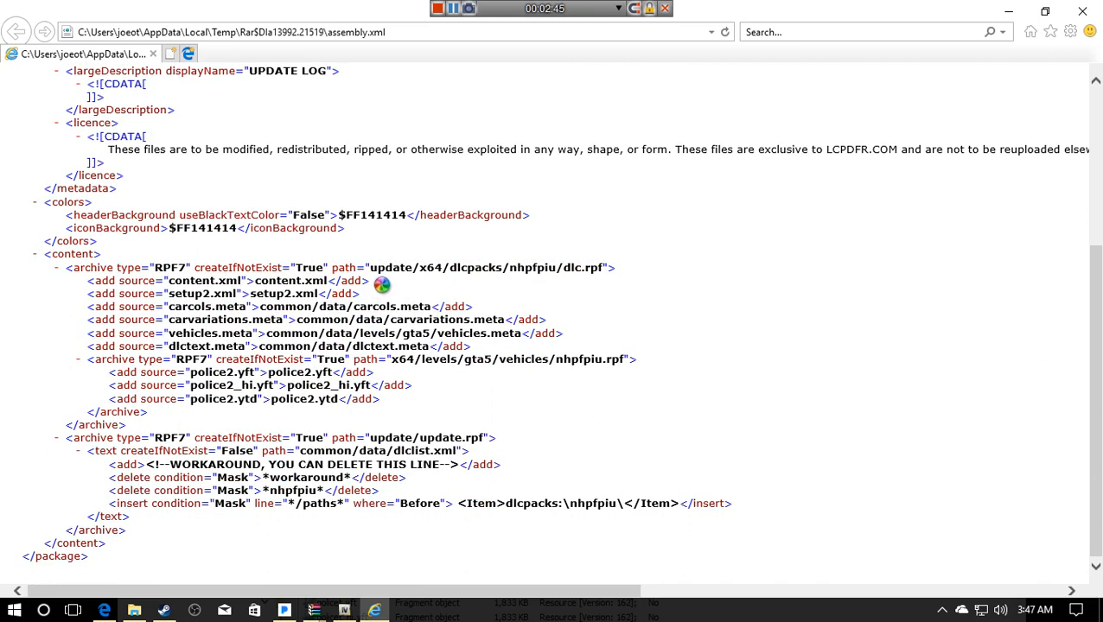
mouse_move(535, 303)
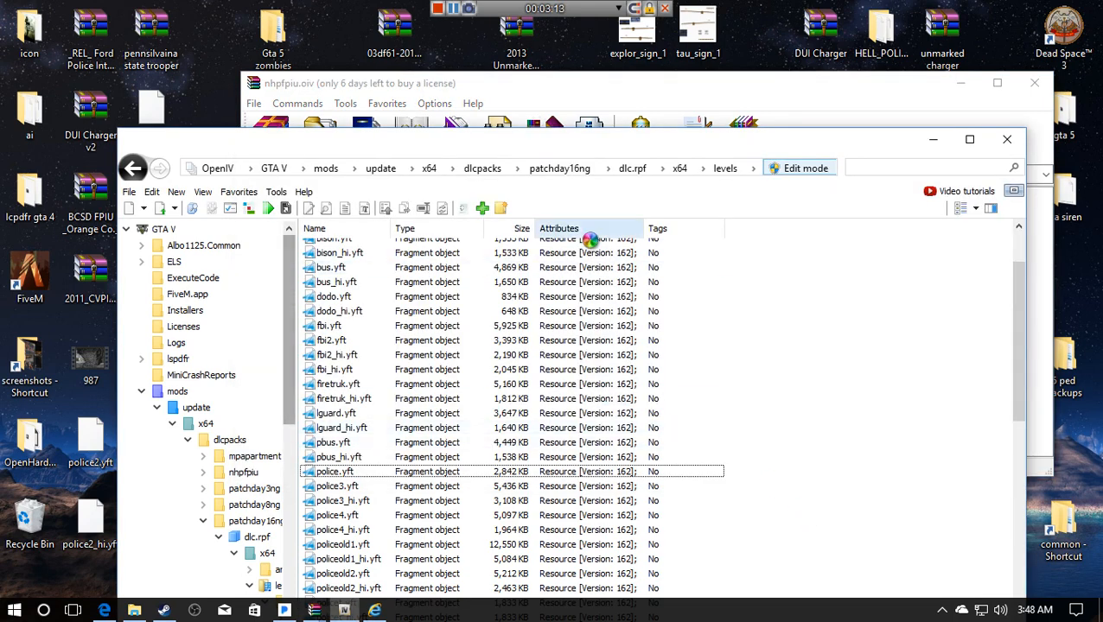
- Filter vehicles.rpf, then search the game files for 'nhp' with OpenIV's Search tool
text(Filter vehicles.rpf)
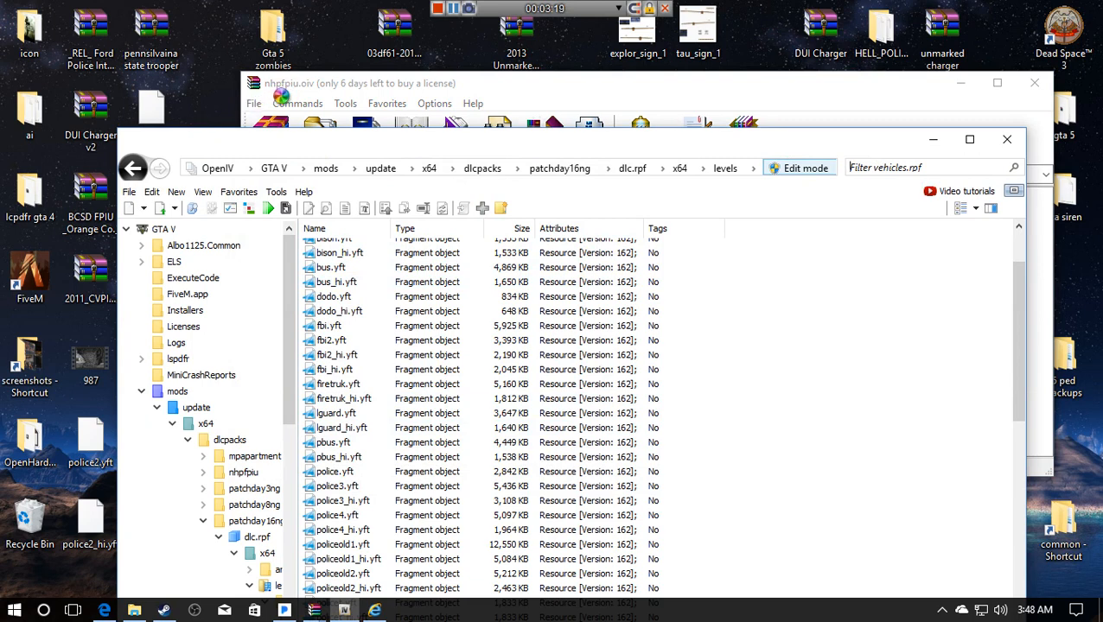
click(333, 340)
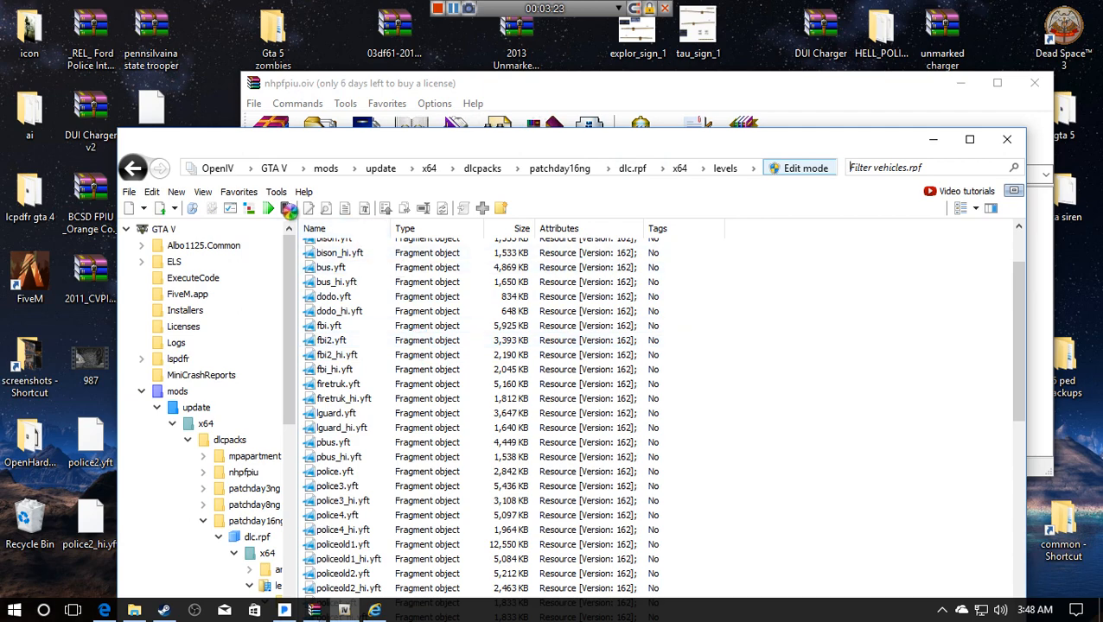
click(276, 192)
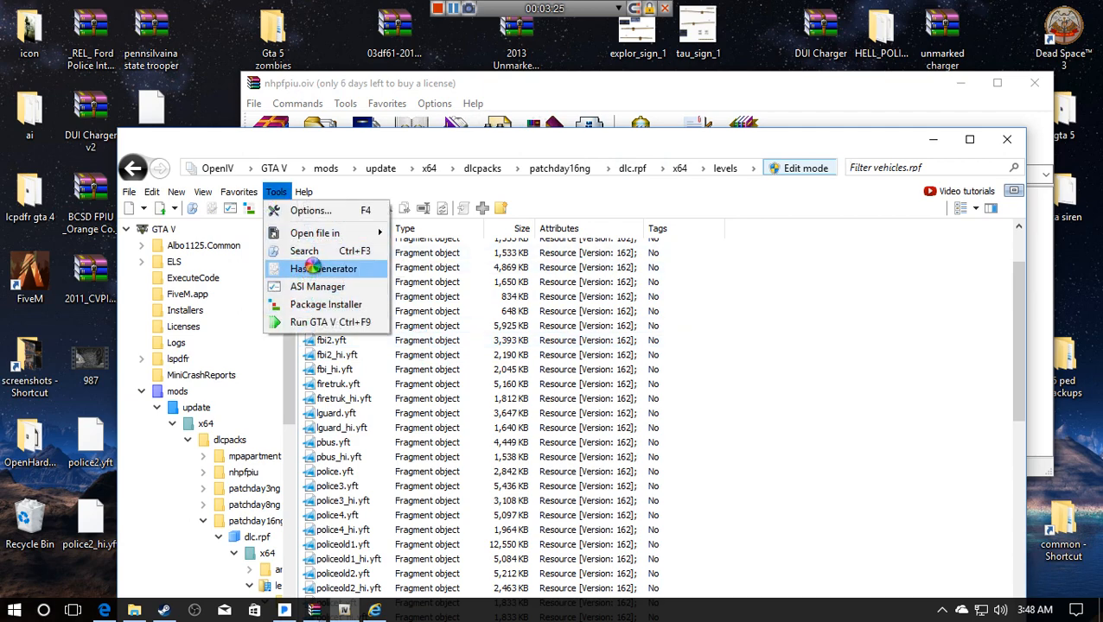
click(303, 251)
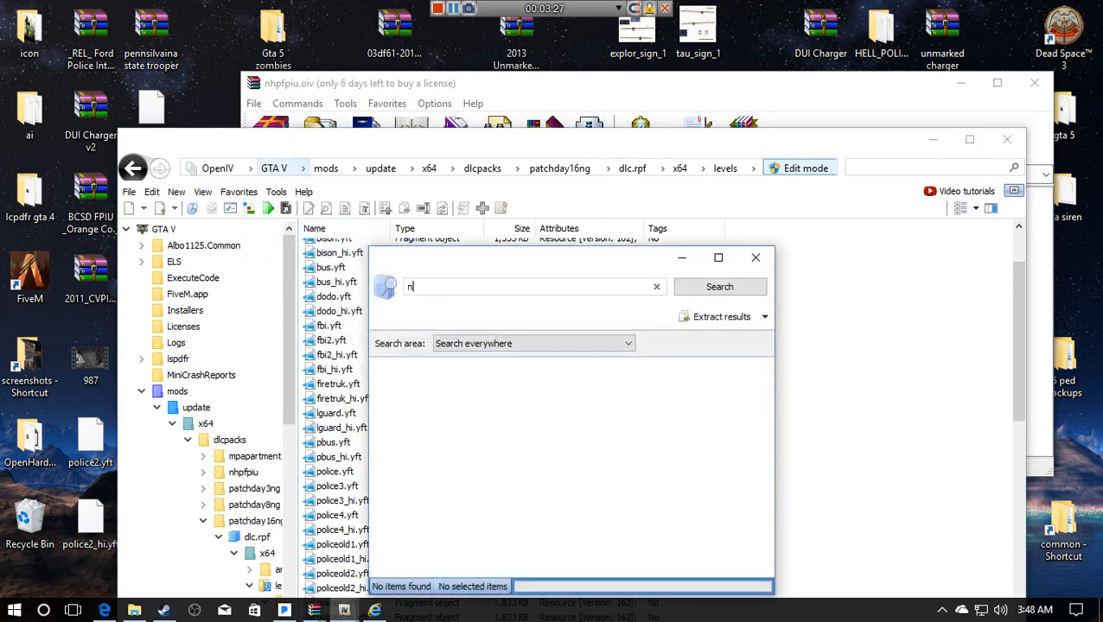
text(hp)
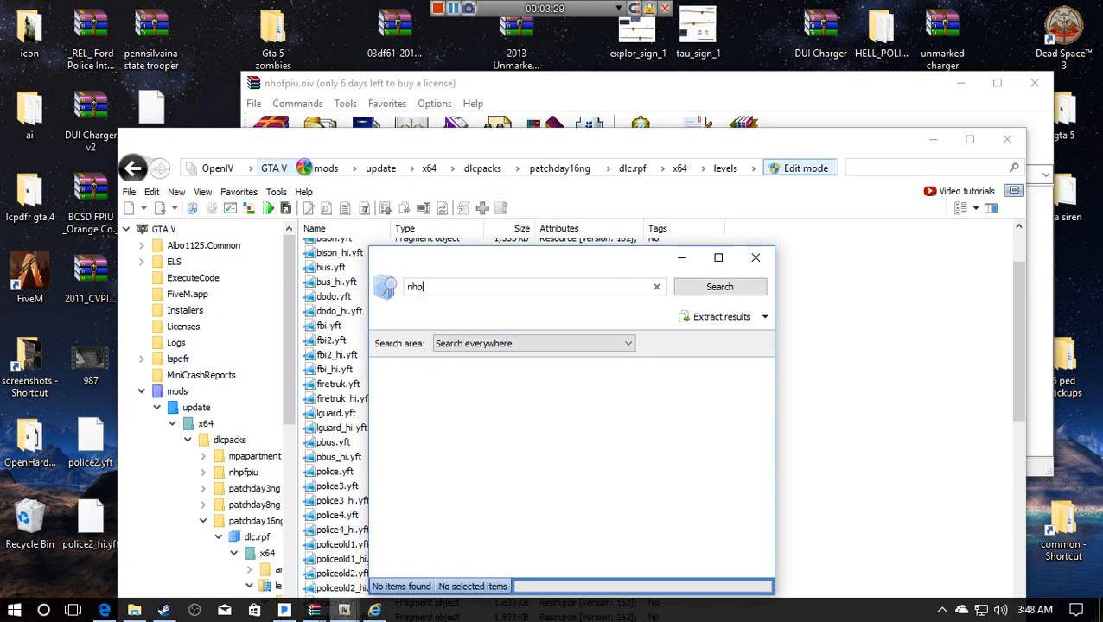
click(718, 286)
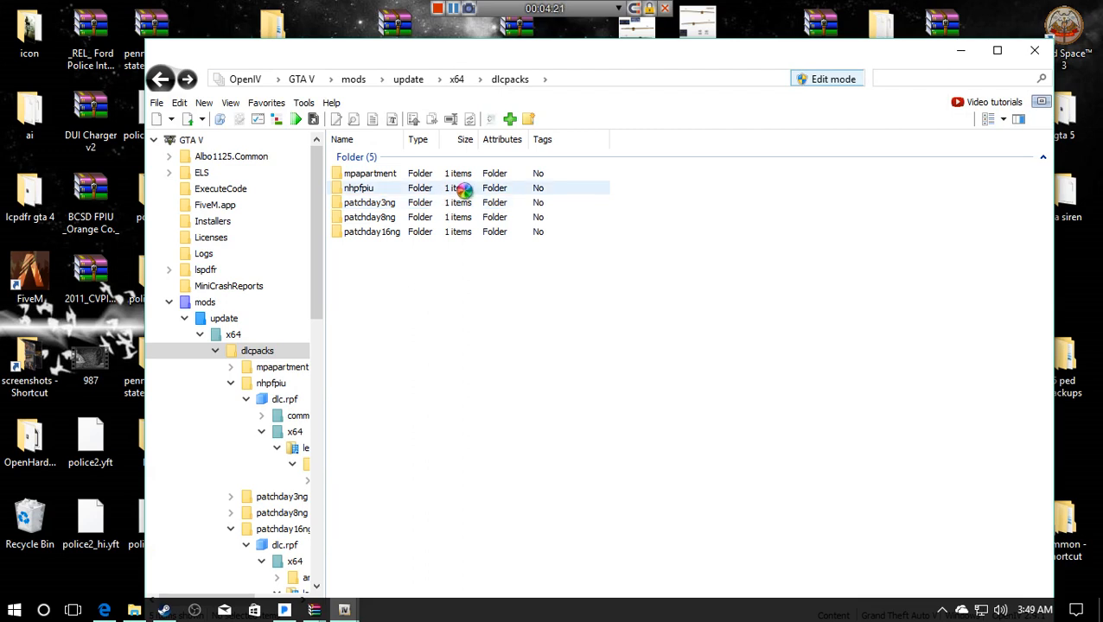
- Open the nhpfpiu folder, its dlc.rpf and x64 folder, then view common
double_click(358, 188)
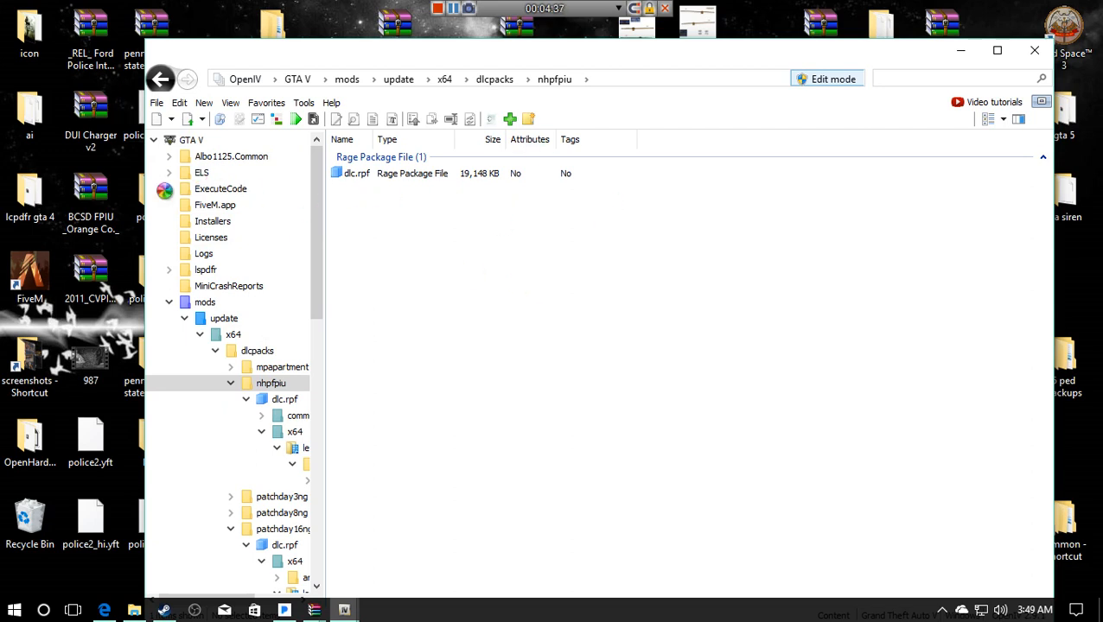
click(357, 172)
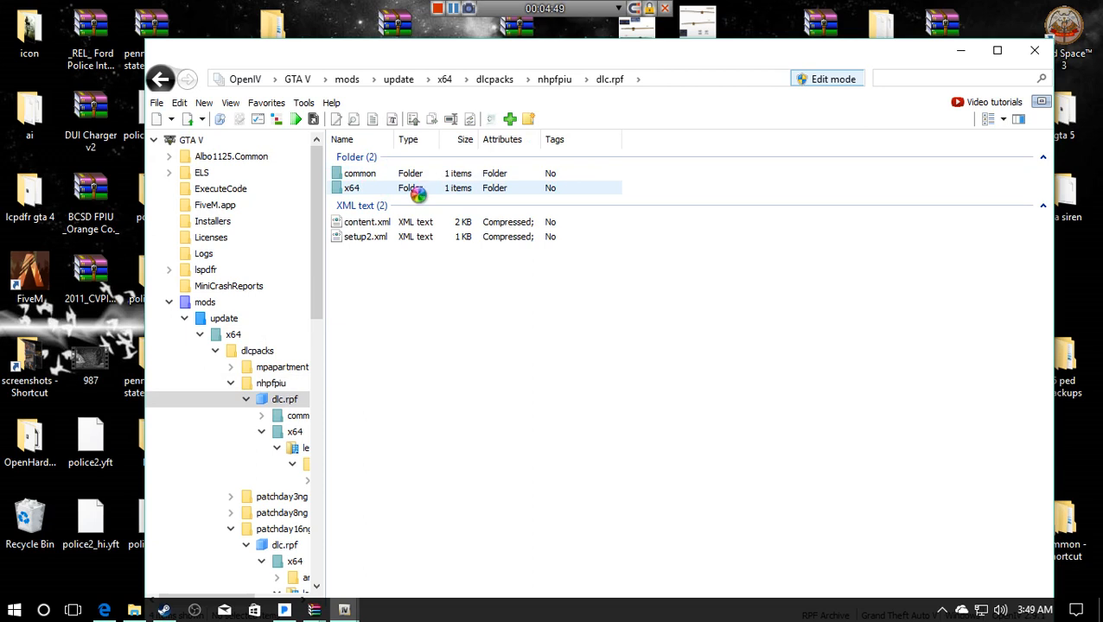
double_click(350, 188)
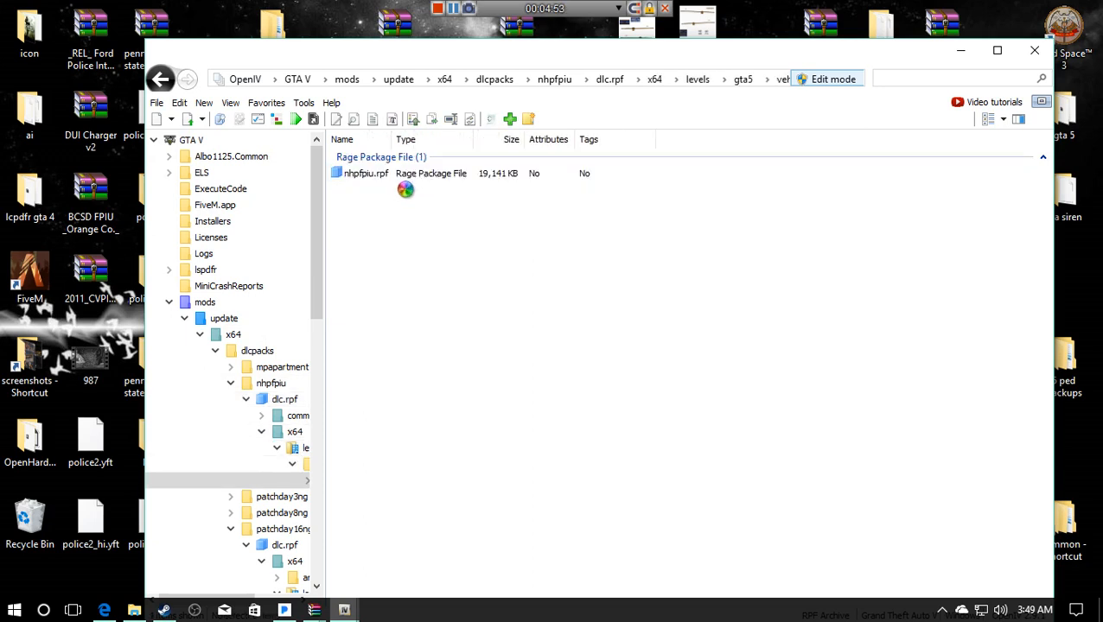
click(364, 173)
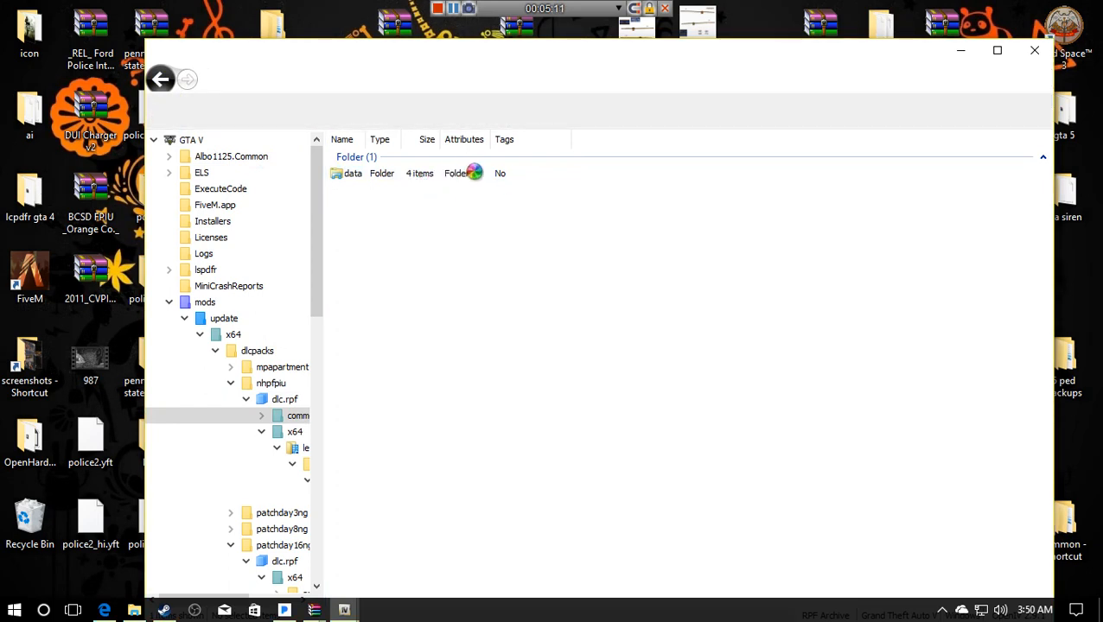
- View the carcols, carvariations and dlctext meta files, then return to dlcpacks
double_click(352, 173)
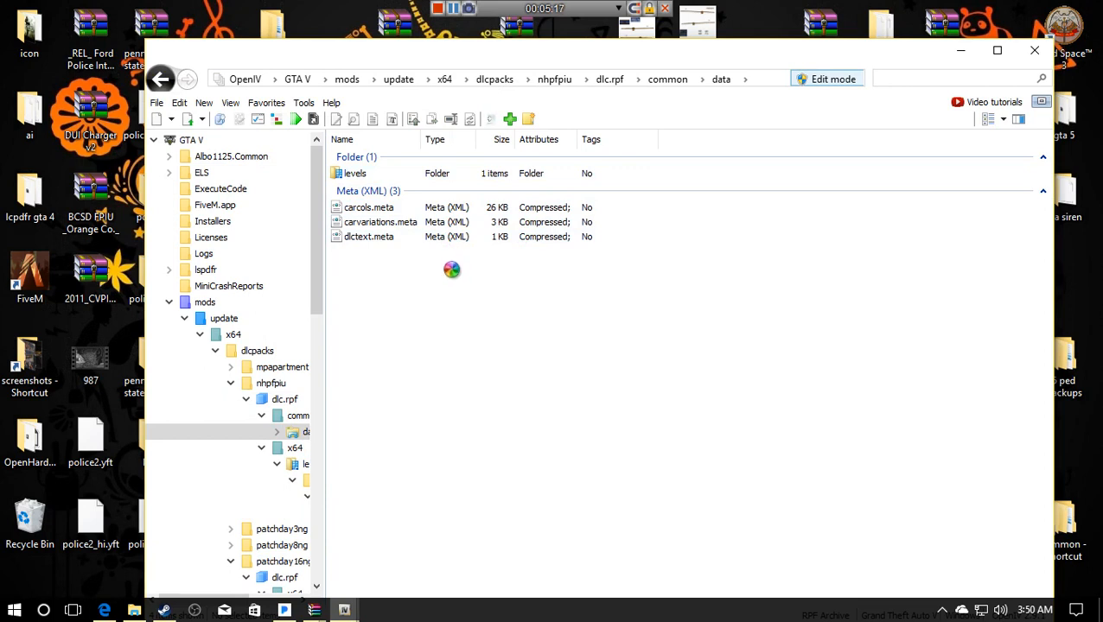
click(355, 173)
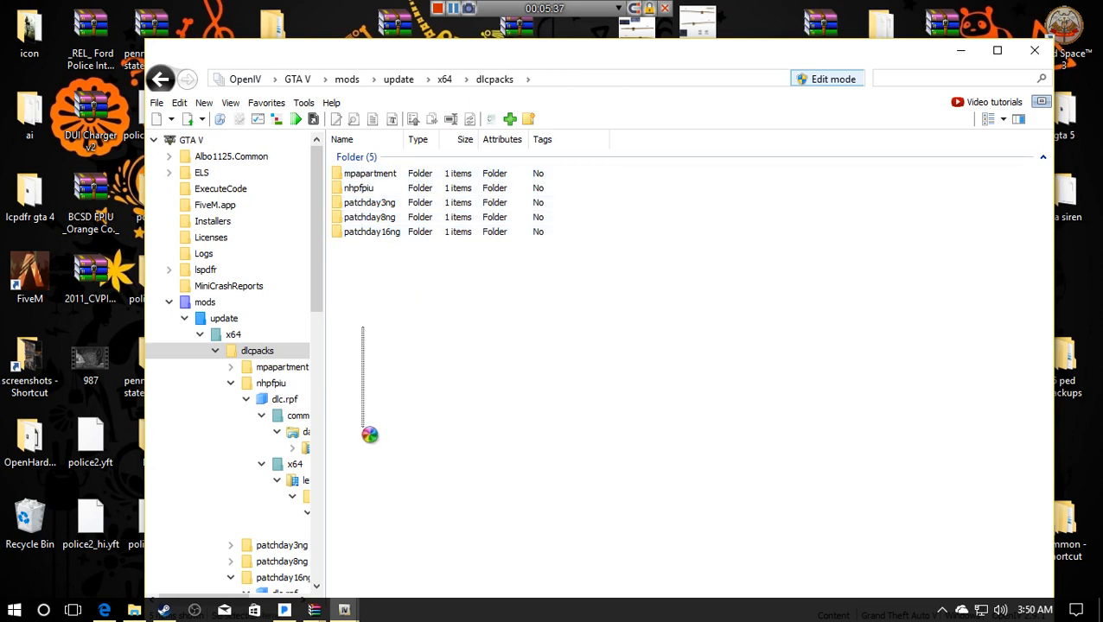
- Delete the nhpfpiu folder from dlcpacks and open DUI Charger.rar from the desktop
click(358, 188)
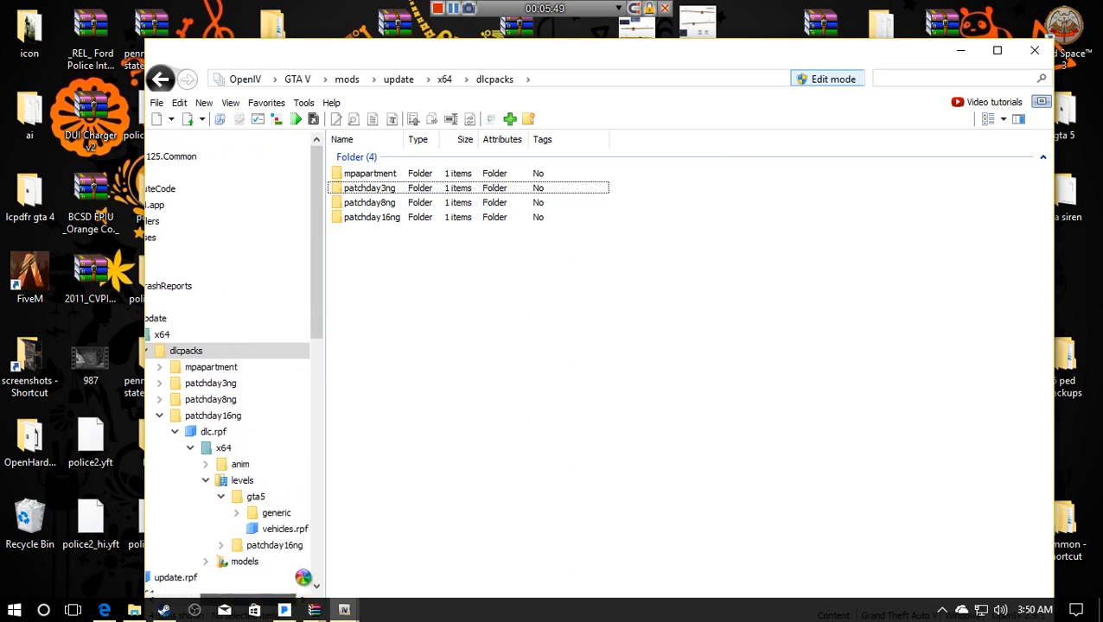
double_click(285, 528)
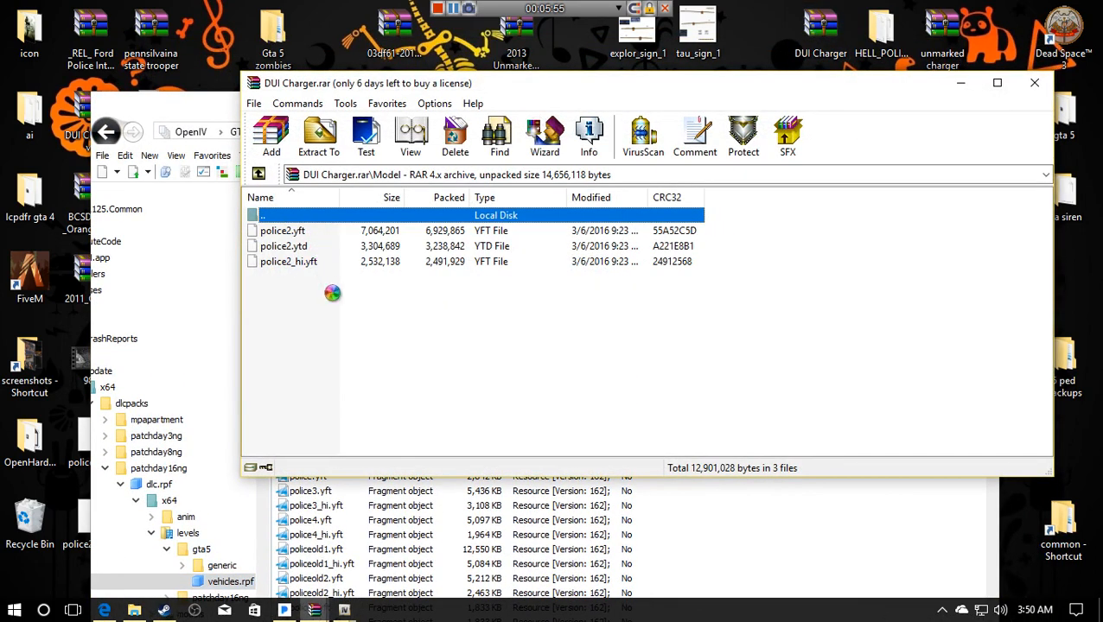
- Switch to nhpfpiu.oiv in WinRAR and open its assembly.xml
click(318, 135)
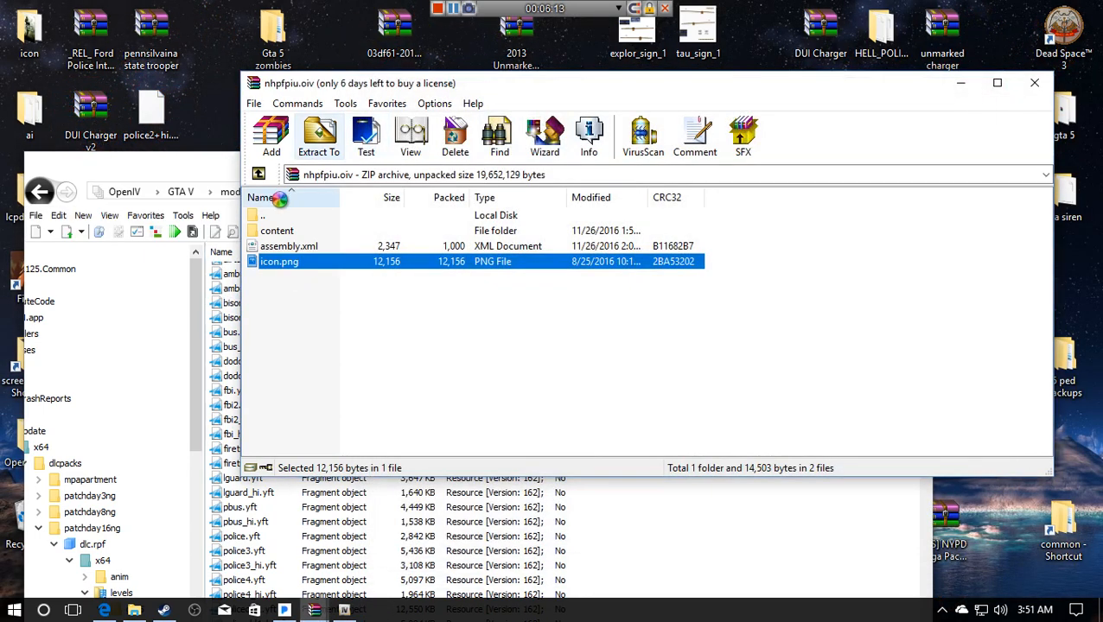
click(289, 246)
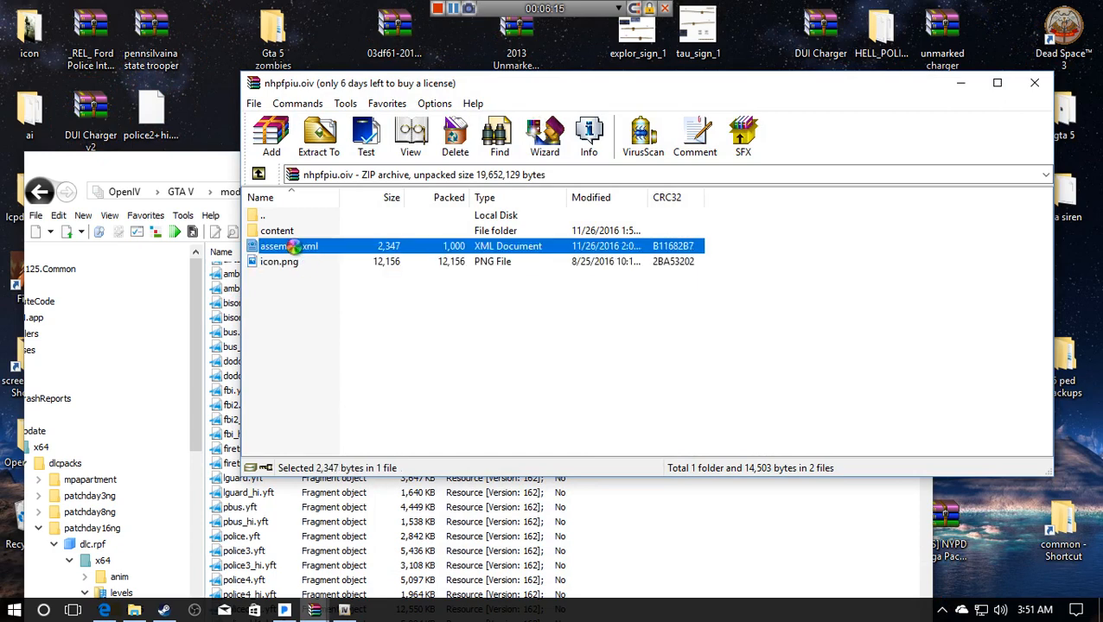
double_click(276, 231)
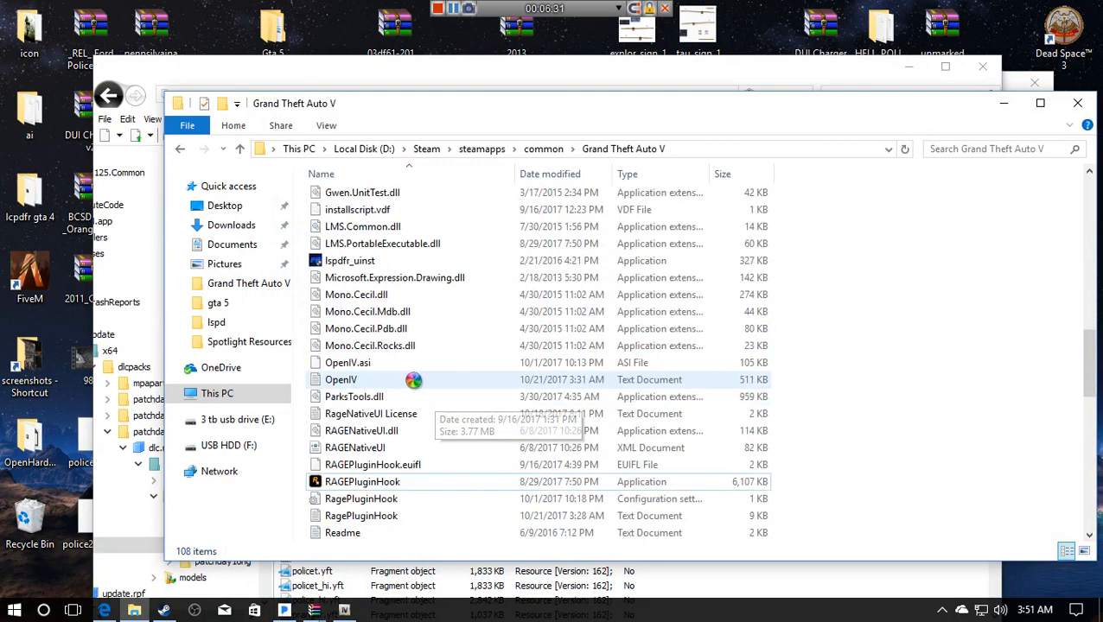
- Launch RAGEPluginHook.exe from the Grand Theft Auto V install folder
click(363, 380)
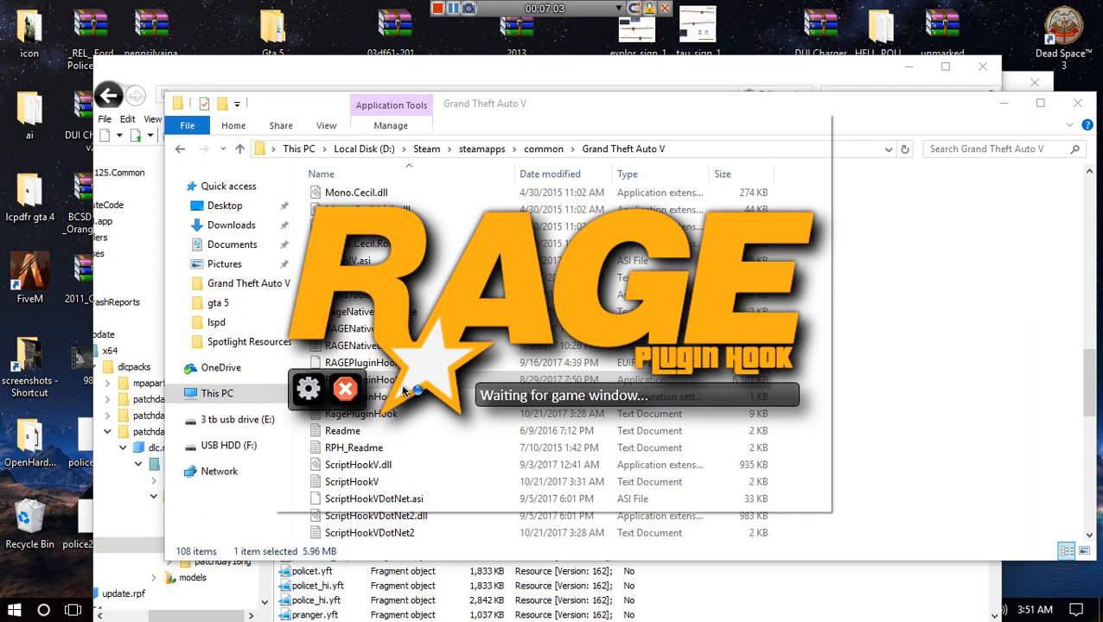
mouse_move(414, 389)
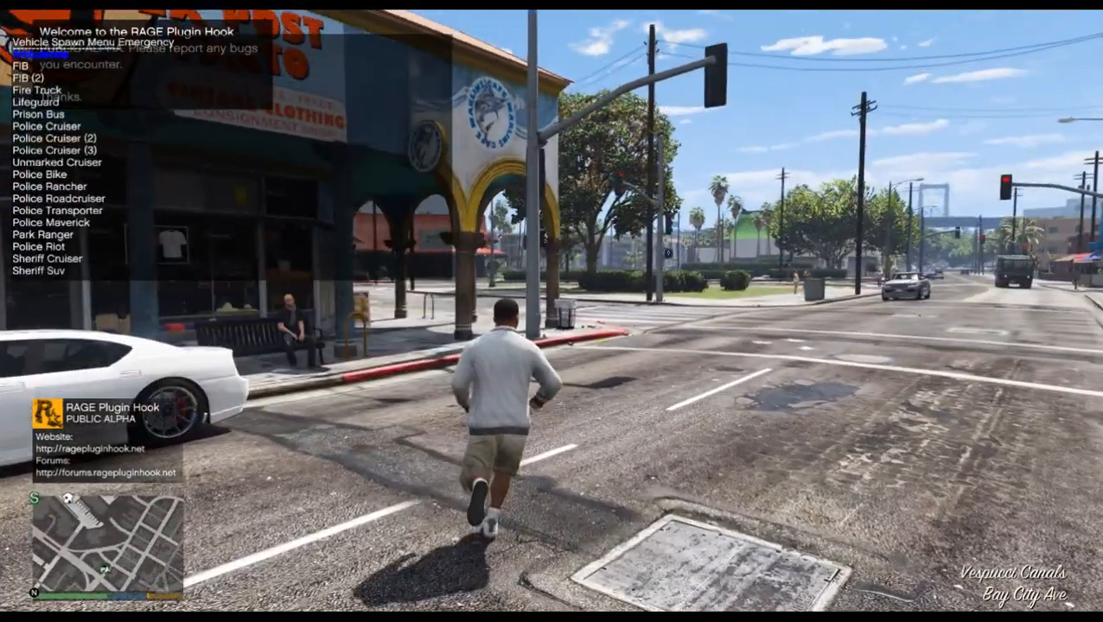
- Spawn Police Cruiser (2) from the Emergency spawn menu, appearing as the DUI Charger
click(54, 138)
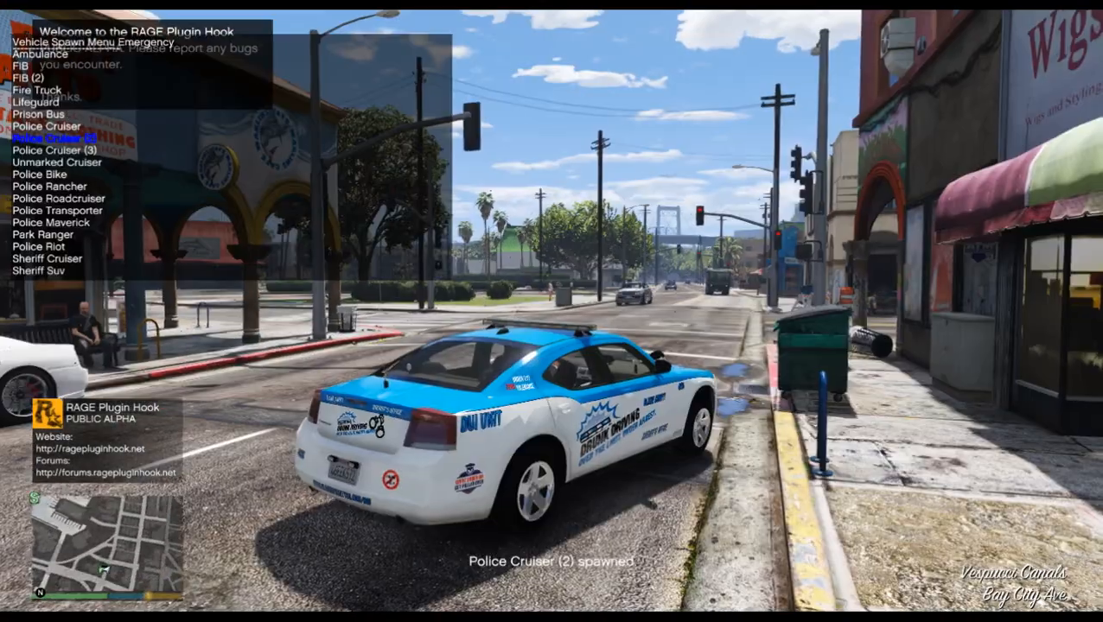